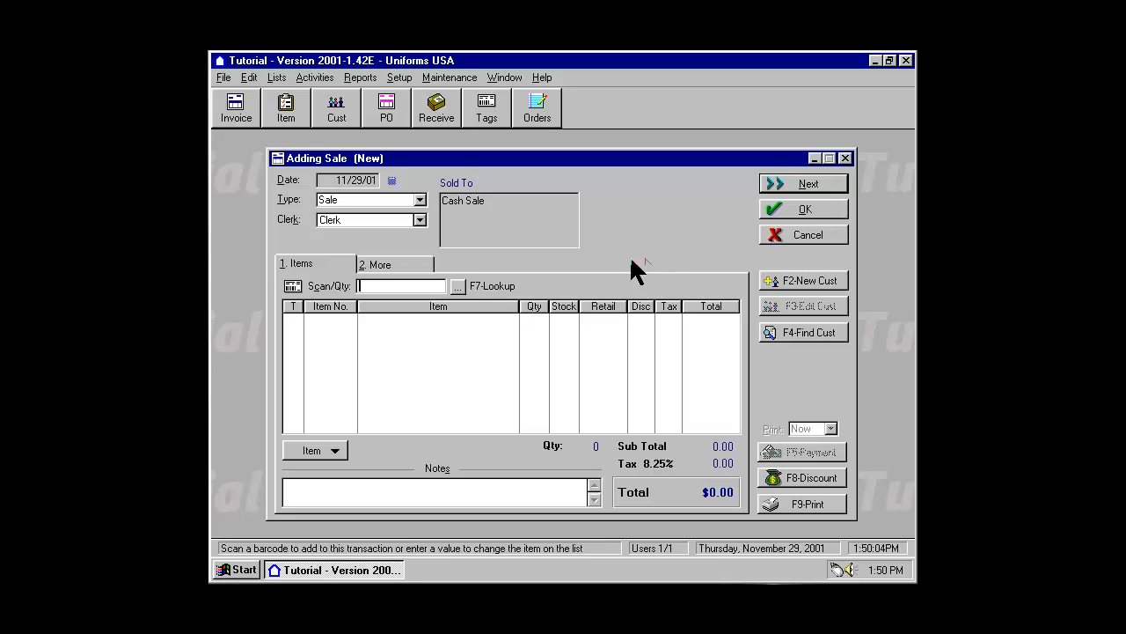
pyautogui.moveTo(310, 303)
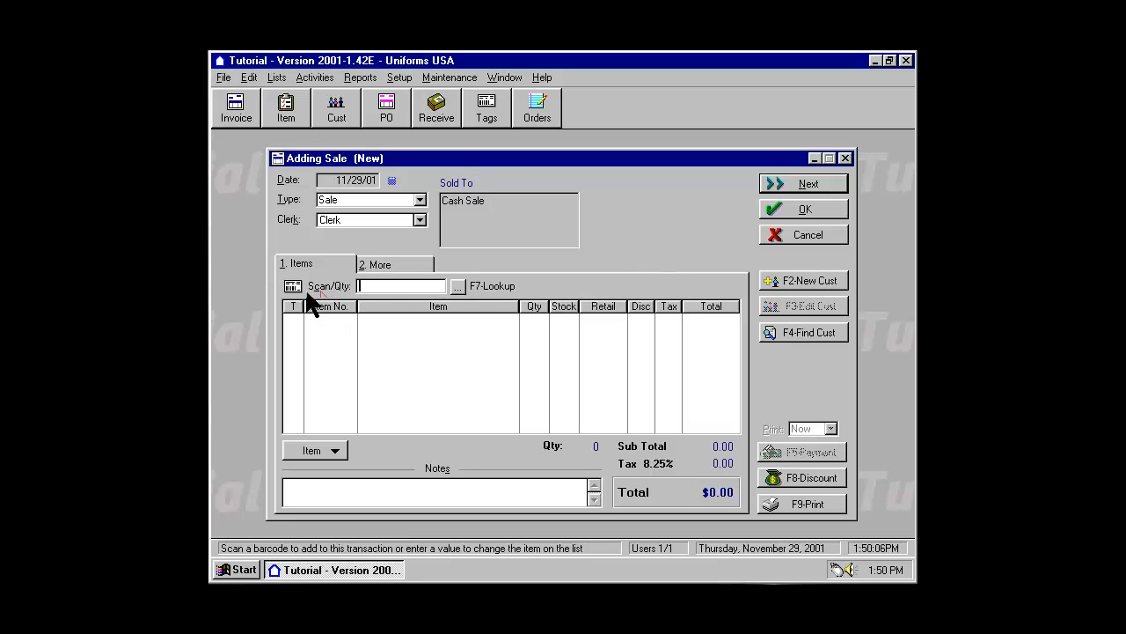
pyautogui.moveTo(581, 296)
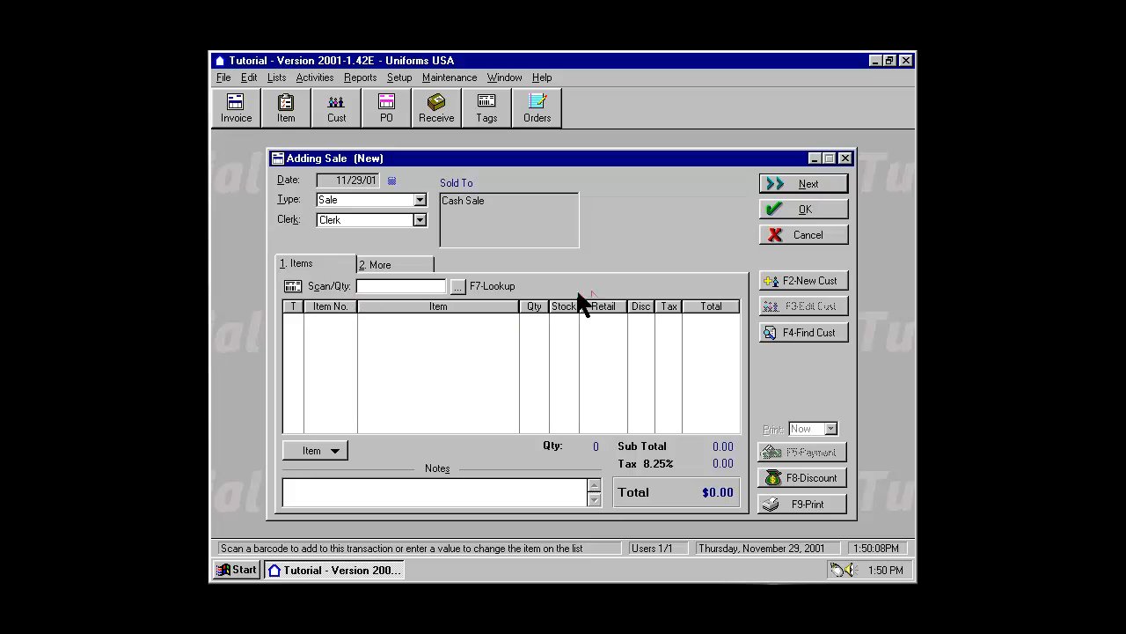
pyautogui.moveTo(609, 235)
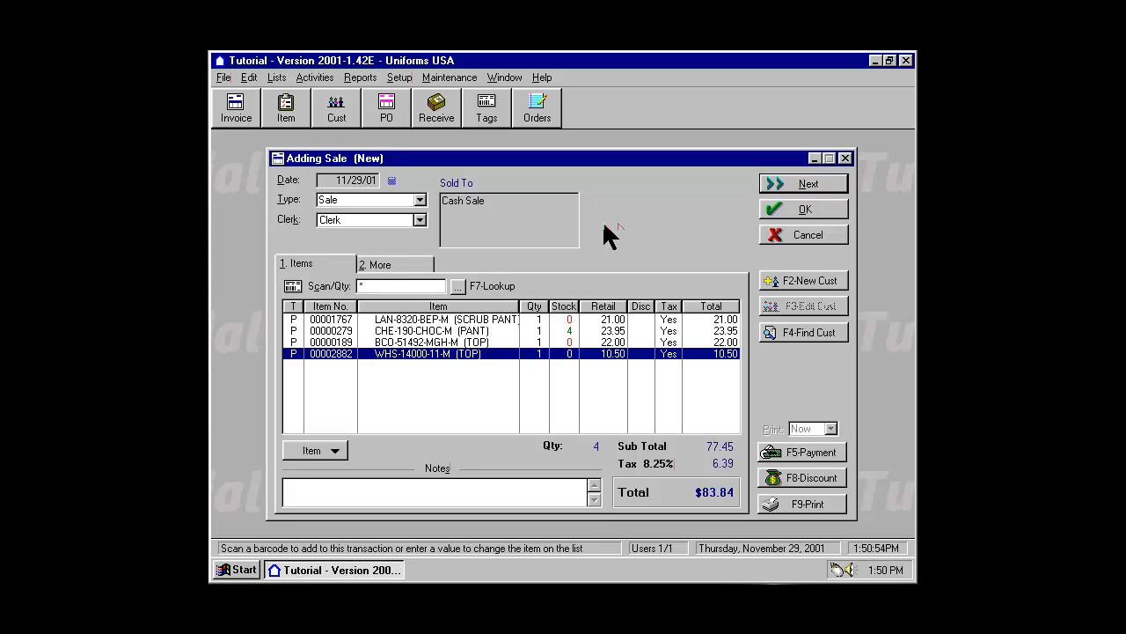
# Add a $15.50 MISCELLANEOUS item via *15.50, then select the chocolate pant line.
pyautogui.write('15')
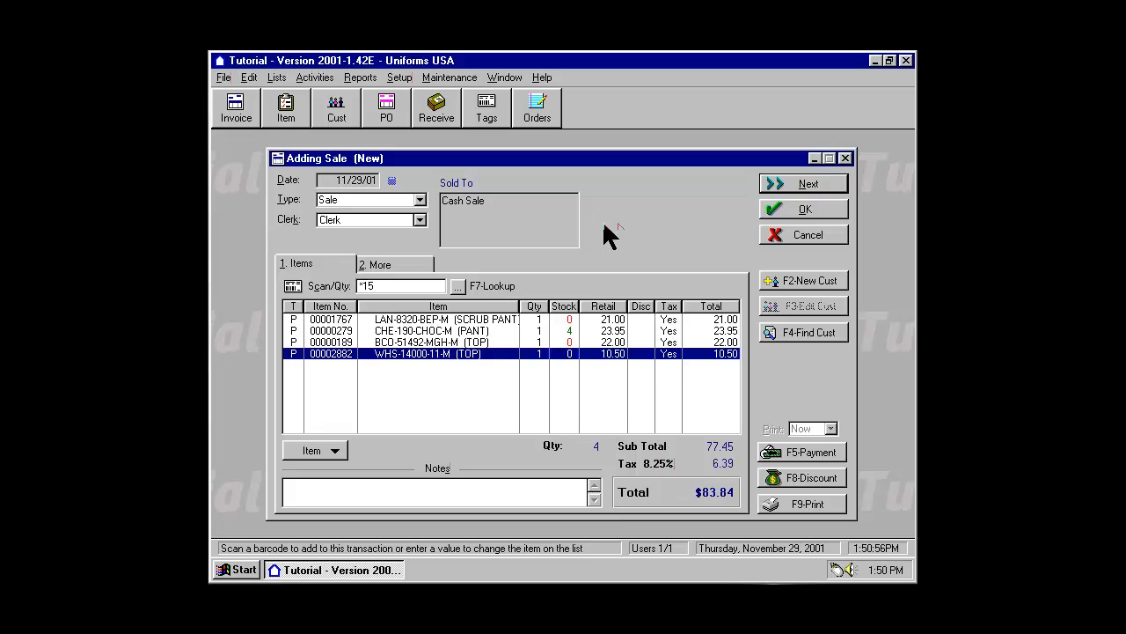
pyautogui.write('.50')
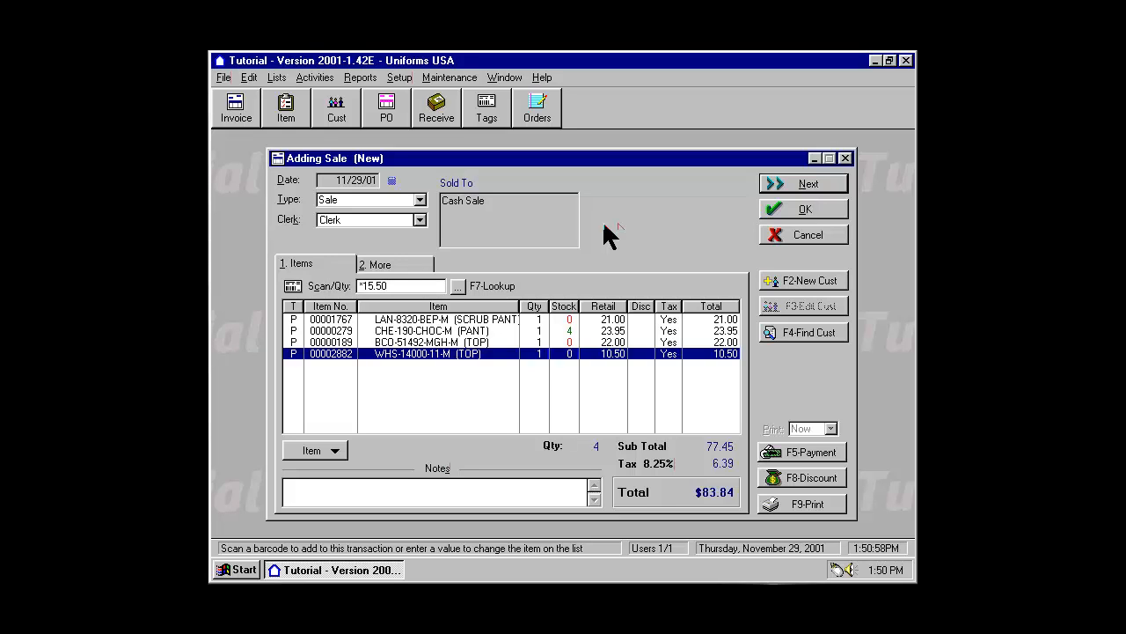
pyautogui.press('Return')
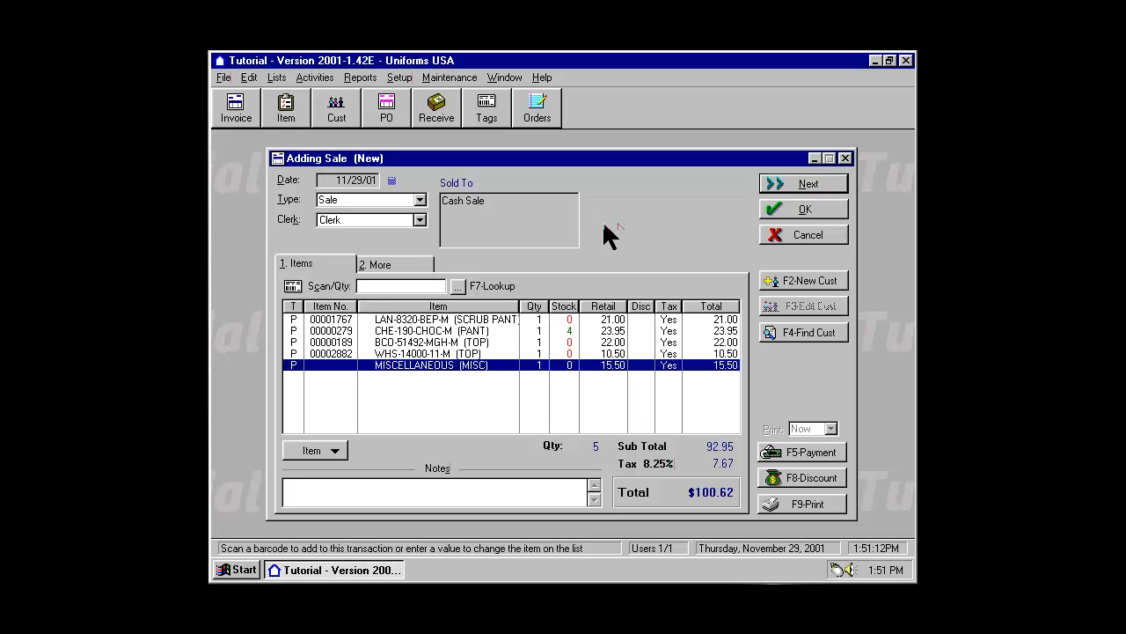
pyautogui.click(440, 319)
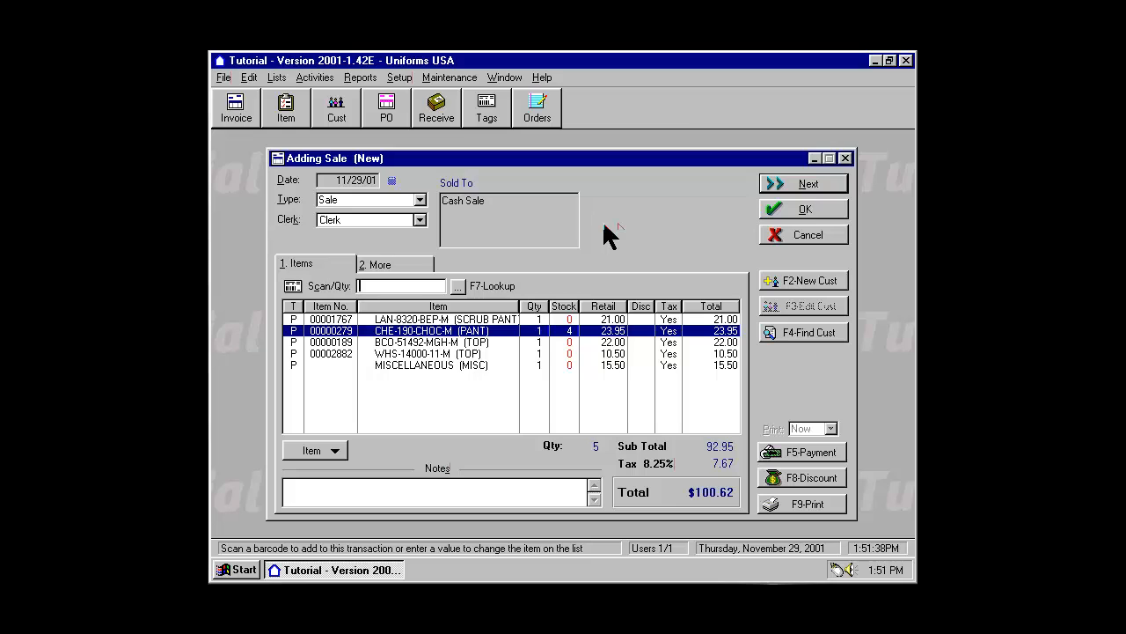
# Apply a 10% line discount to CHE-190-CHOC-M and enter quantity 2.
pyautogui.write('.10')
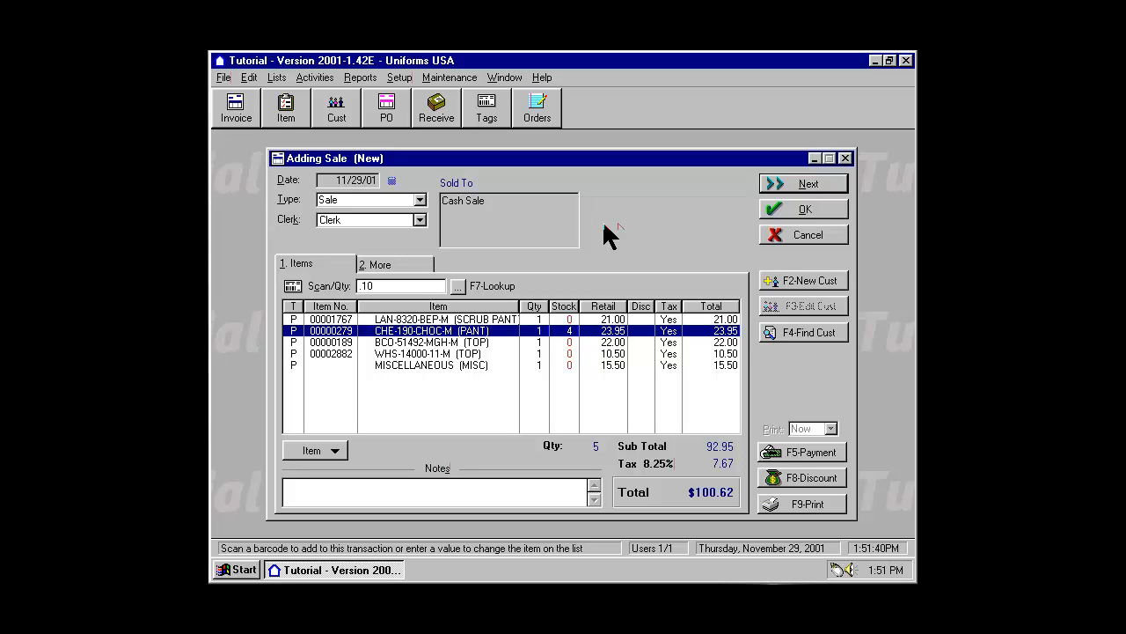
pyautogui.click(799, 477)
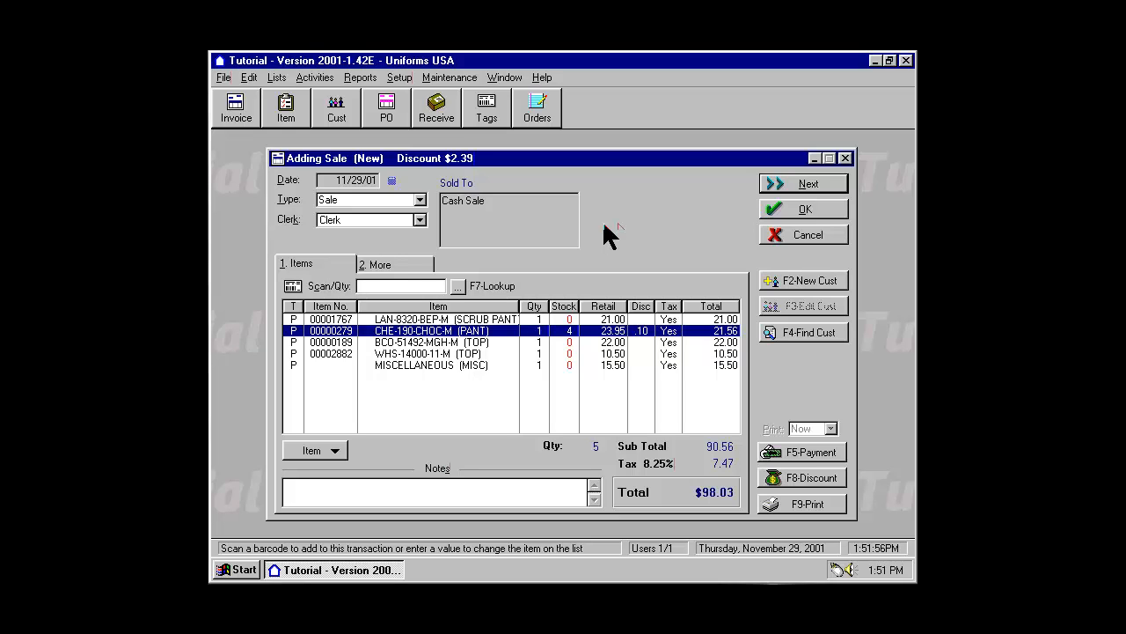
pyautogui.write('2')
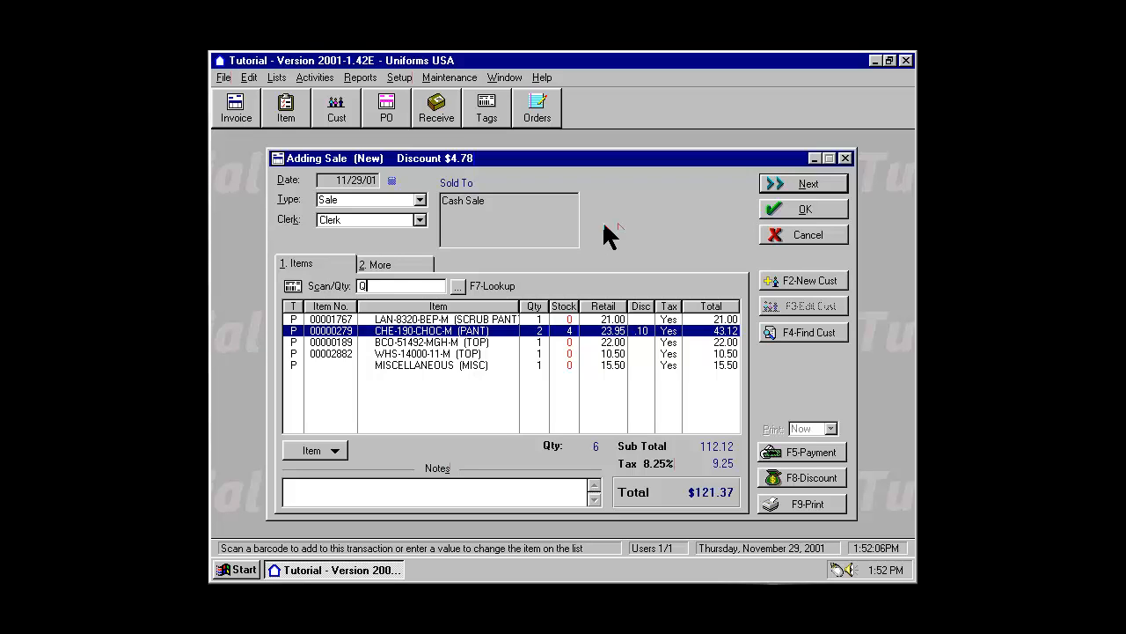
# Change the pant line quantity to 100, then enter 2 and 20.00 in Scan/Qty.
pyautogui.write('100')
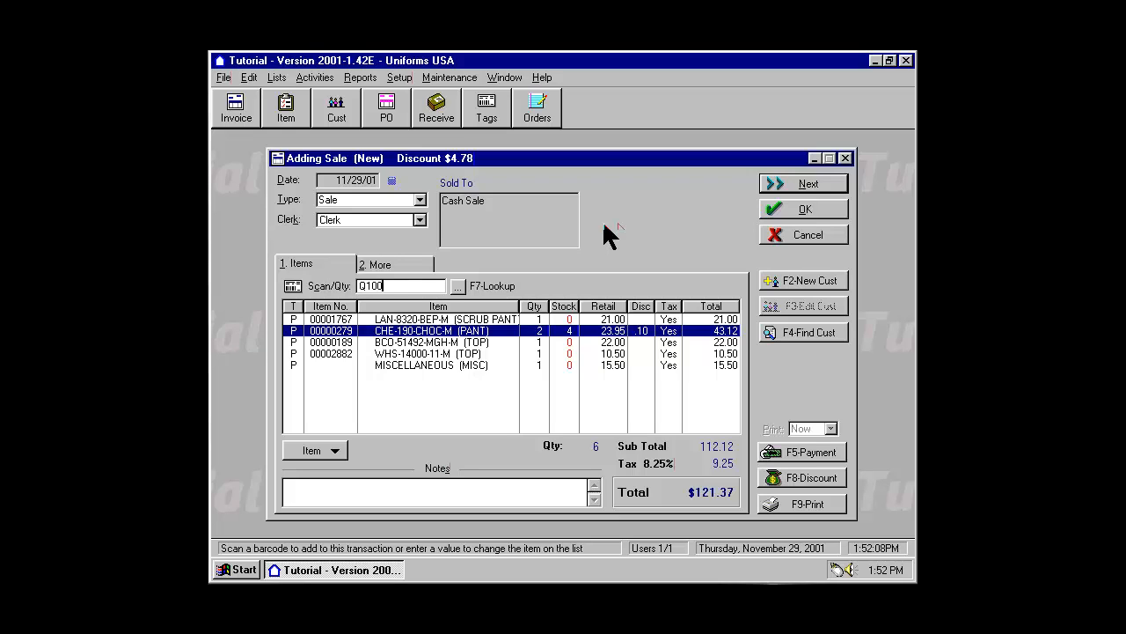
pyautogui.press('Return')
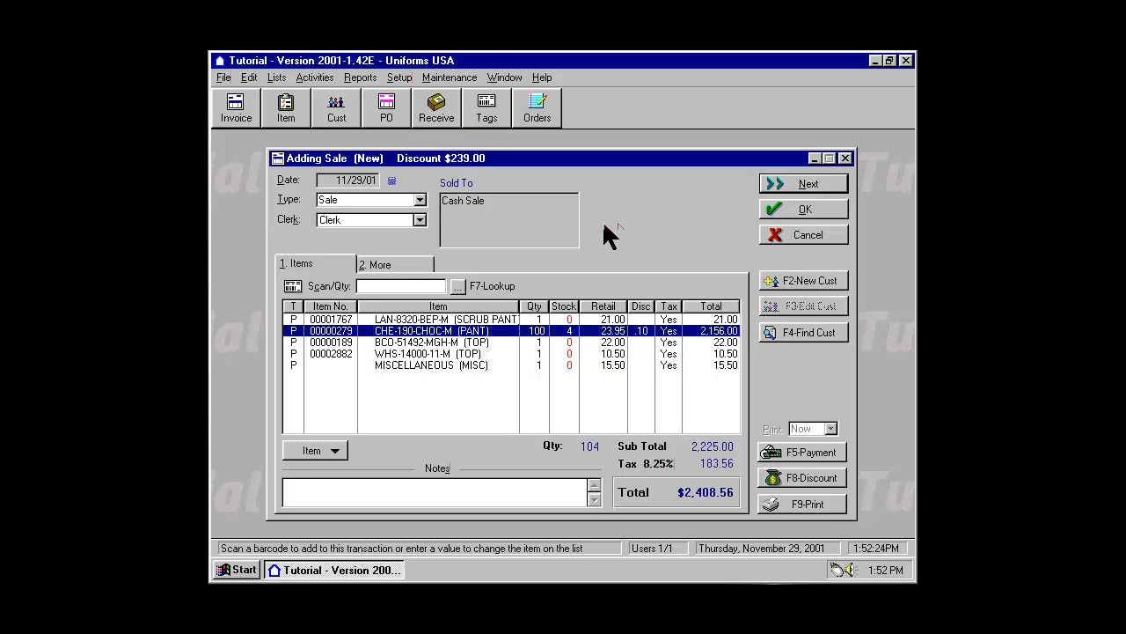
pyautogui.write('2')
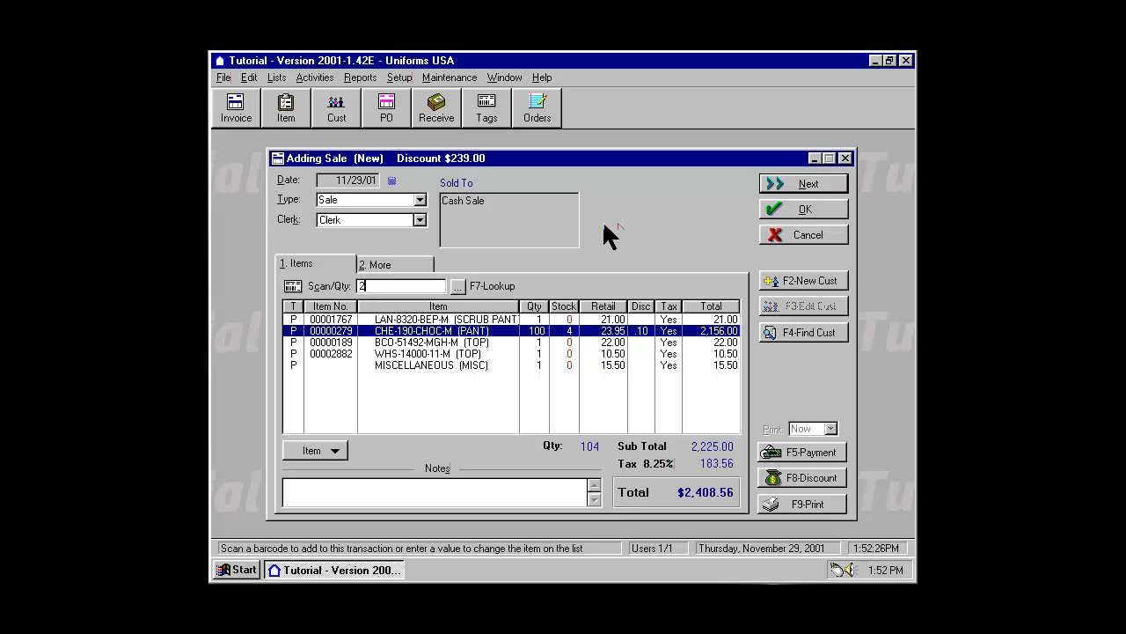
pyautogui.write('20.00')
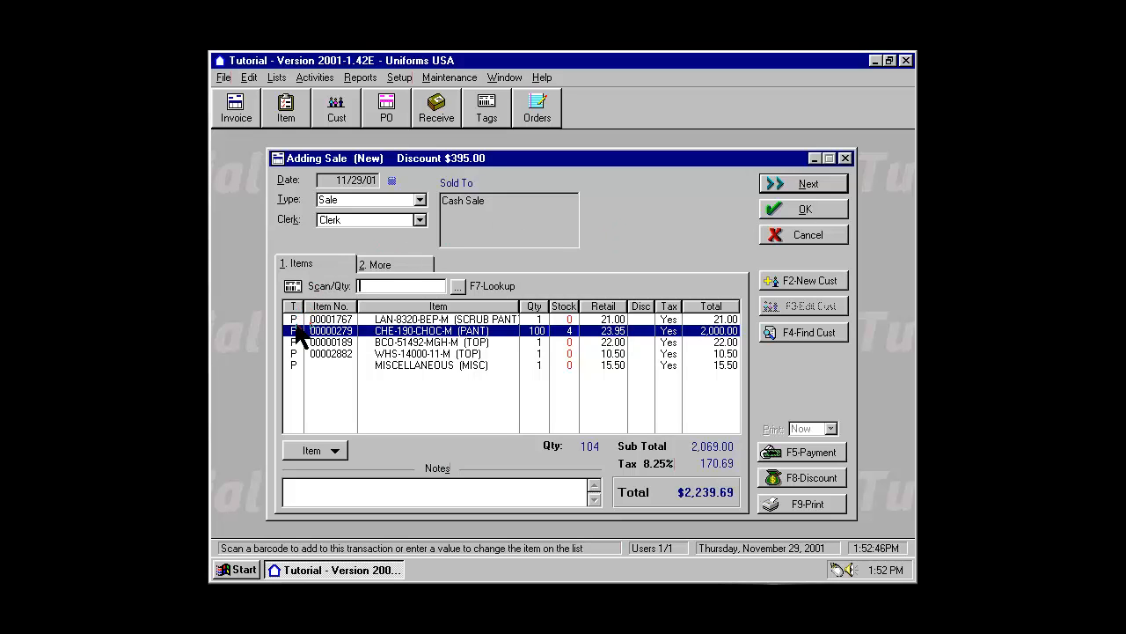
pyautogui.moveTo(673, 232)
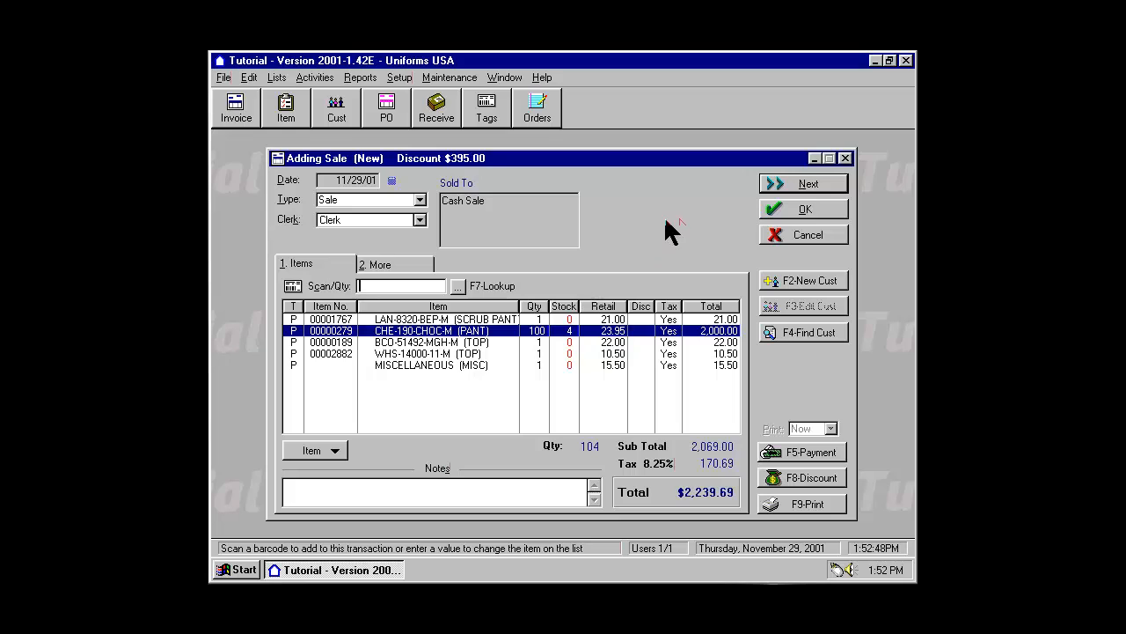
# Mark the pant line as a return with R, then change it to a special order with S.
pyautogui.write('R')
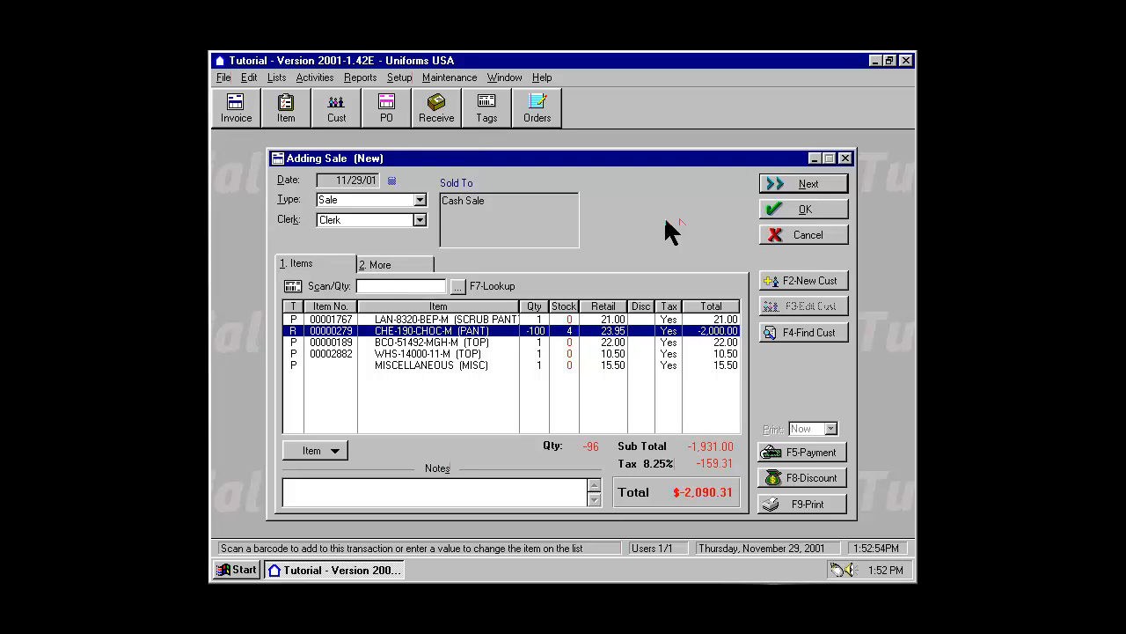
pyautogui.write('R')
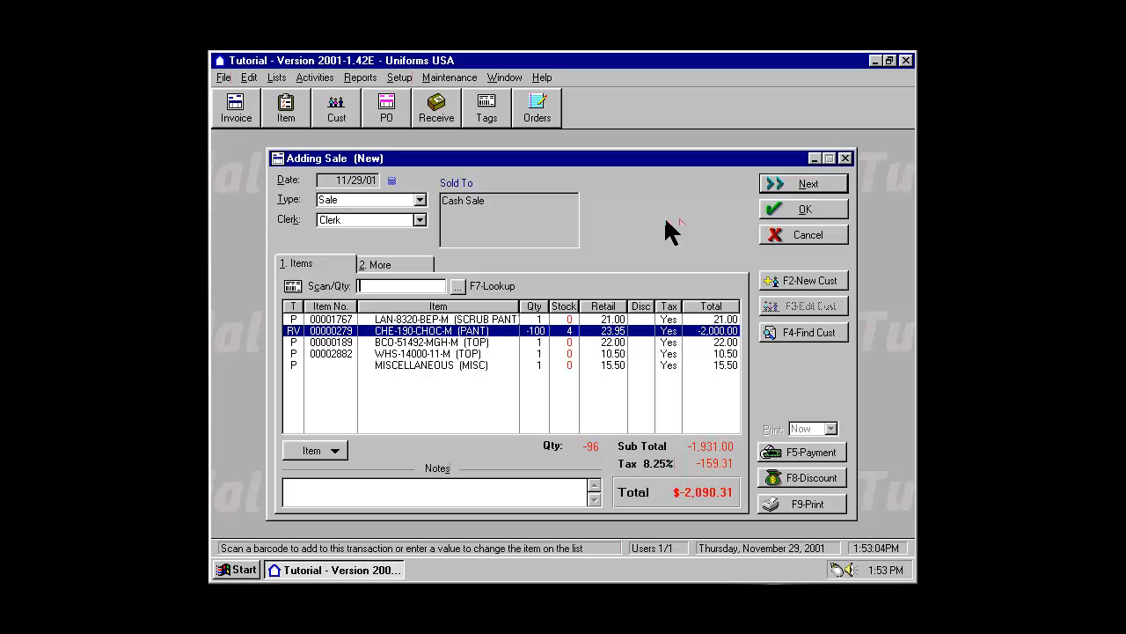
pyautogui.write('R')
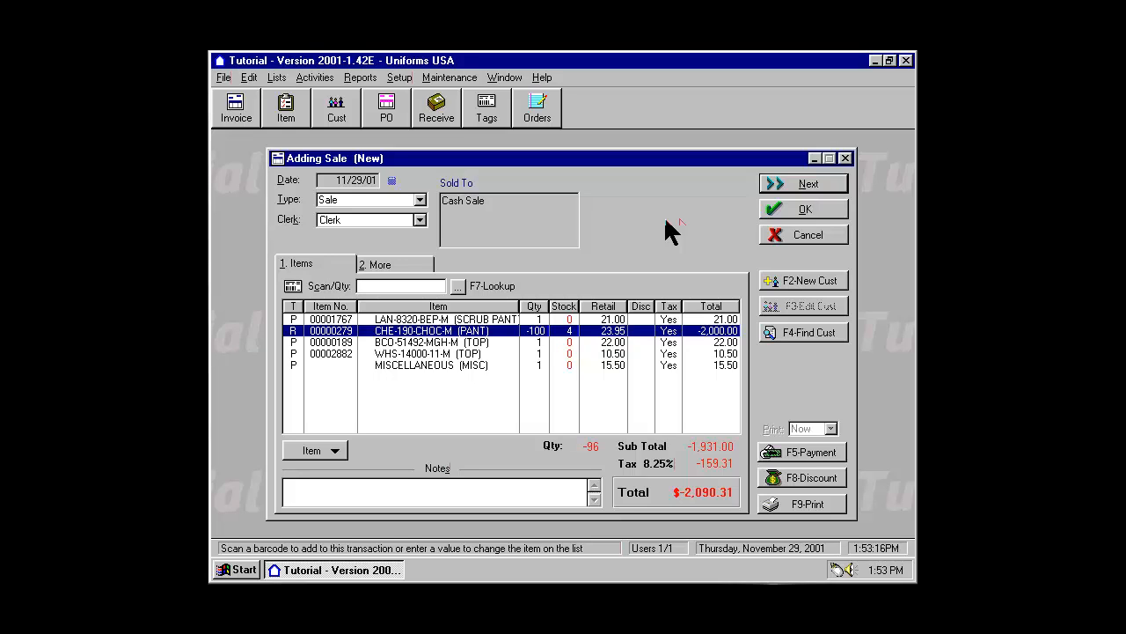
pyautogui.write('S')
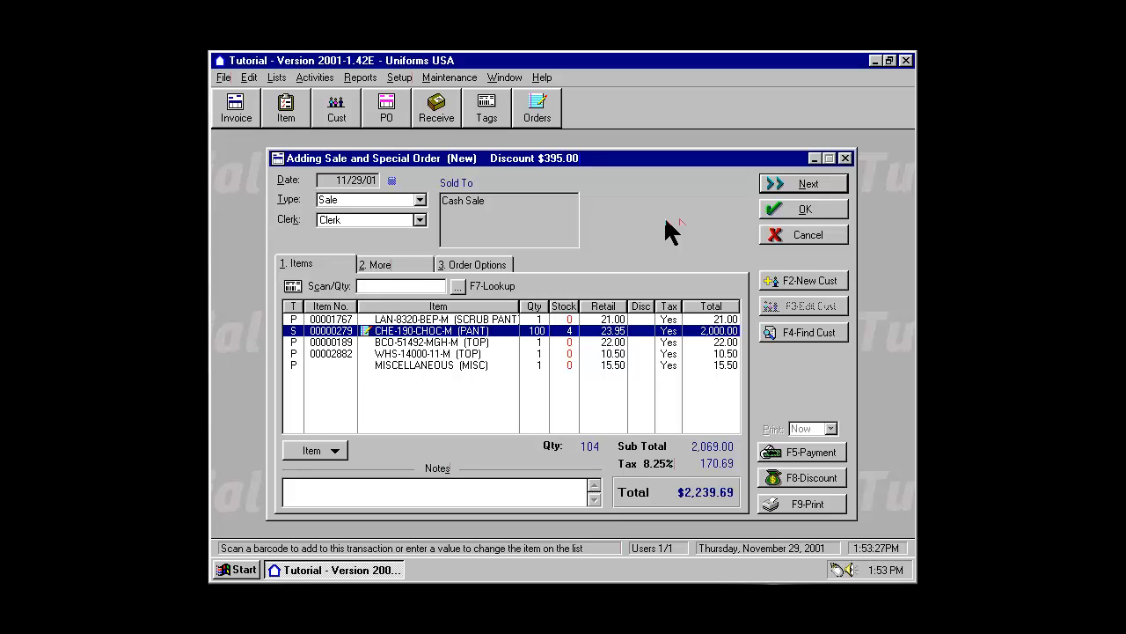
# Cycle the pant line's type through W, DS and P, then set its quantity to 1.
pyautogui.write('W')
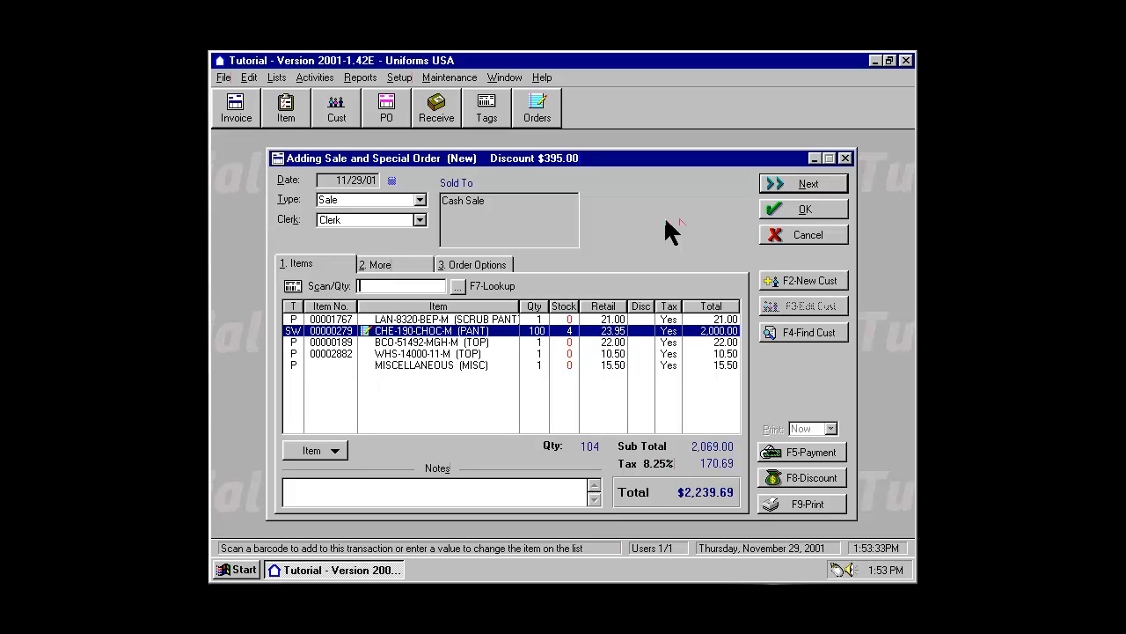
pyautogui.write('DS')
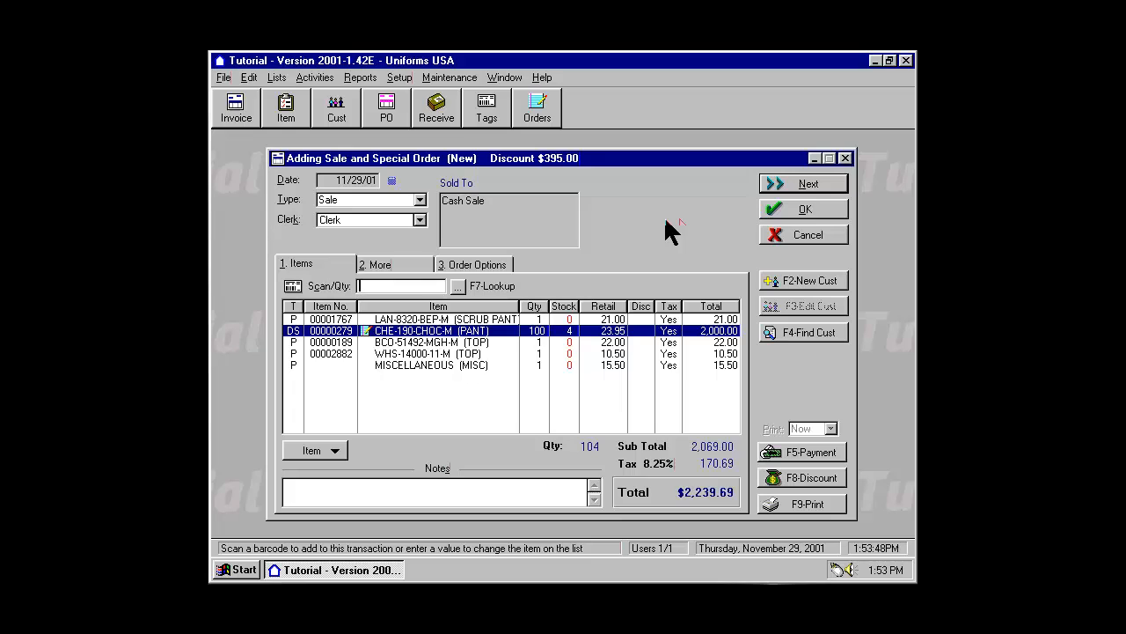
pyautogui.write('P')
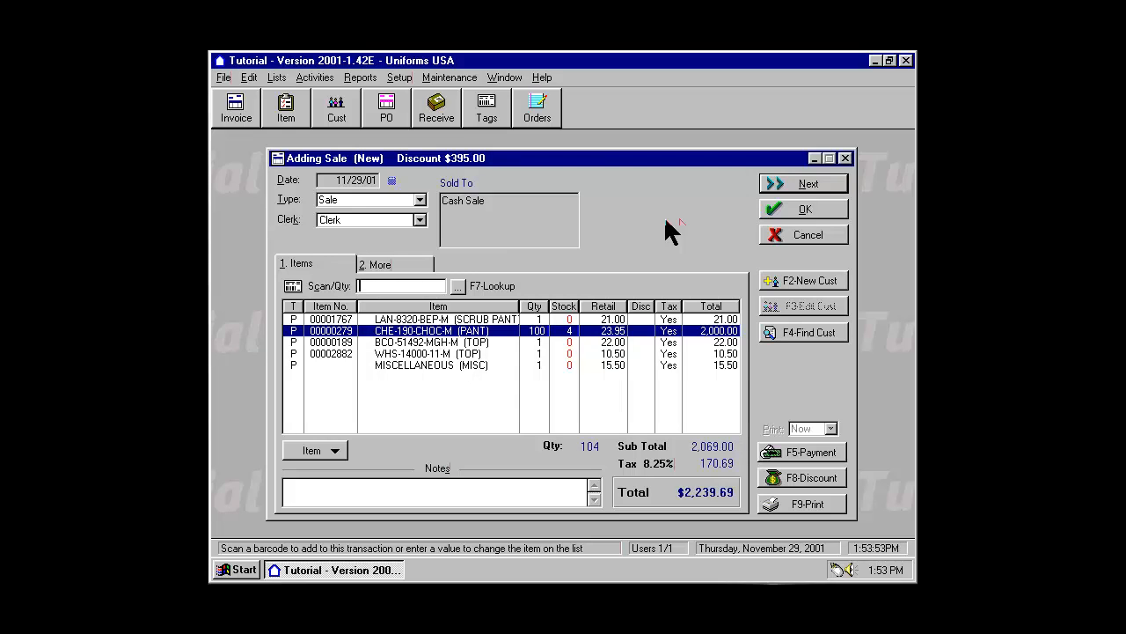
pyautogui.write('1')
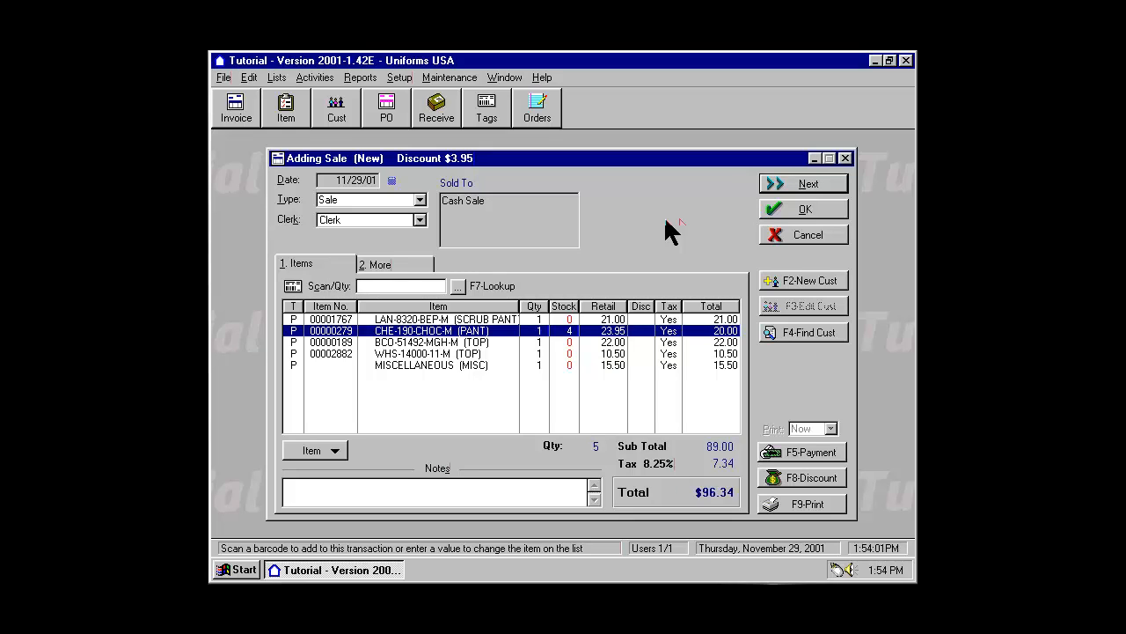
# Save the item note "Monogram this item with the customer's name" on CHE-190-CHOC-M.
pyautogui.doubleClick(430, 331)
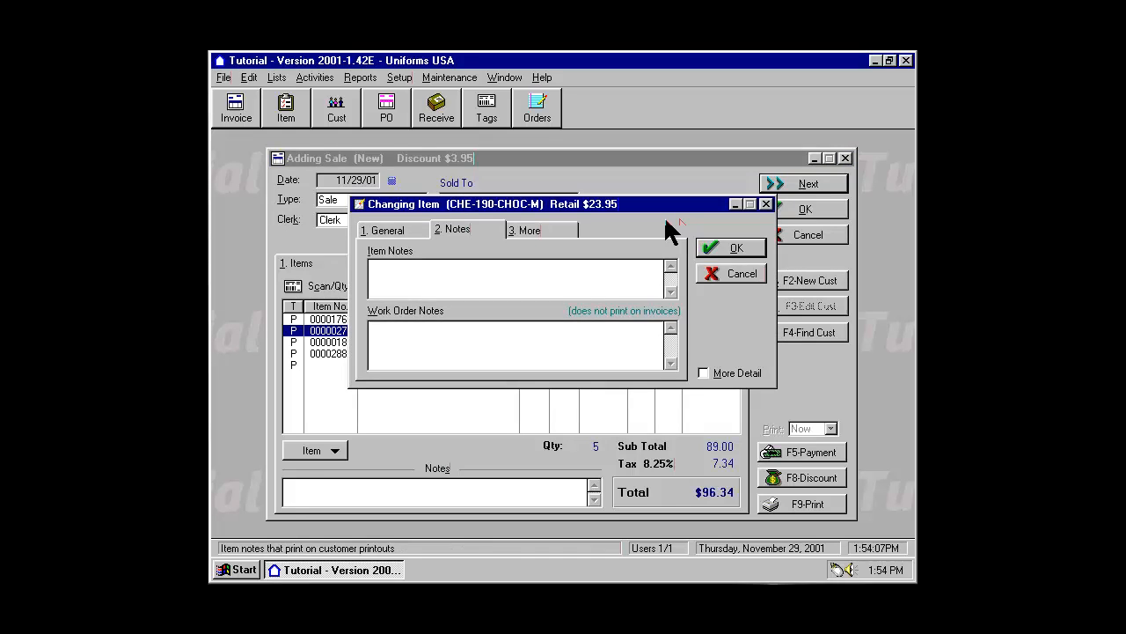
pyautogui.write('Monogram this item')
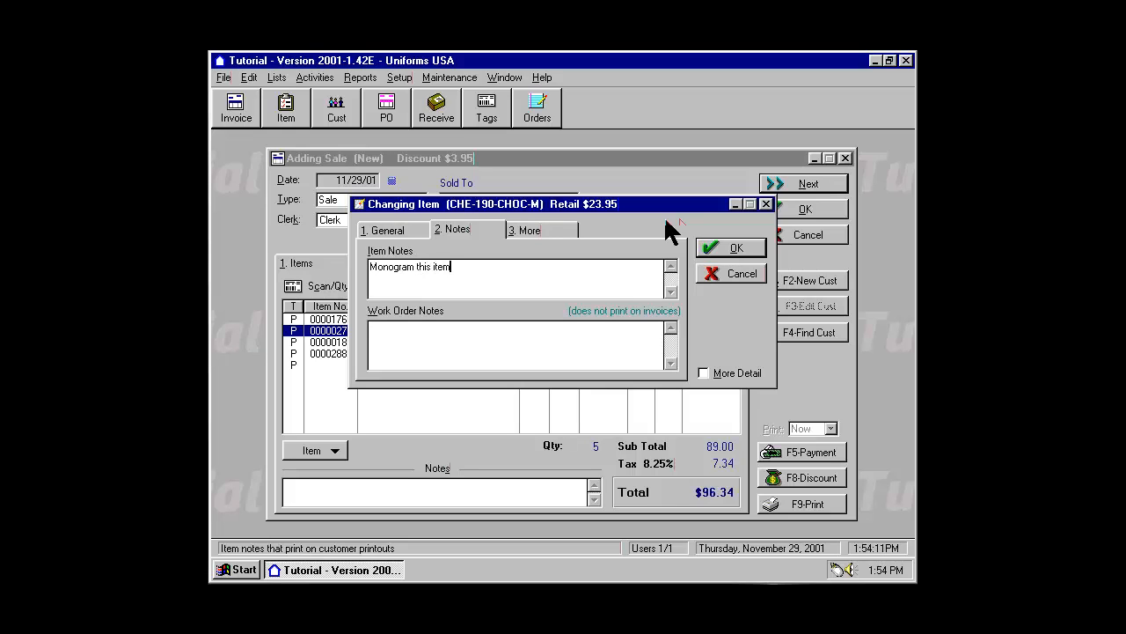
pyautogui.write('with the')
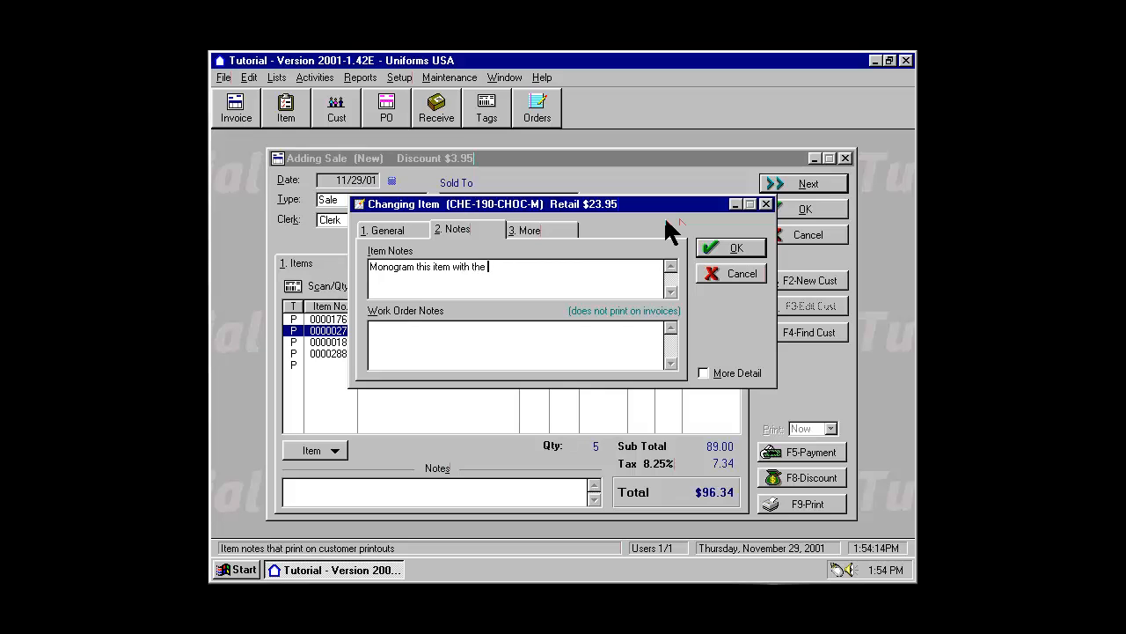
pyautogui.write("customer's")
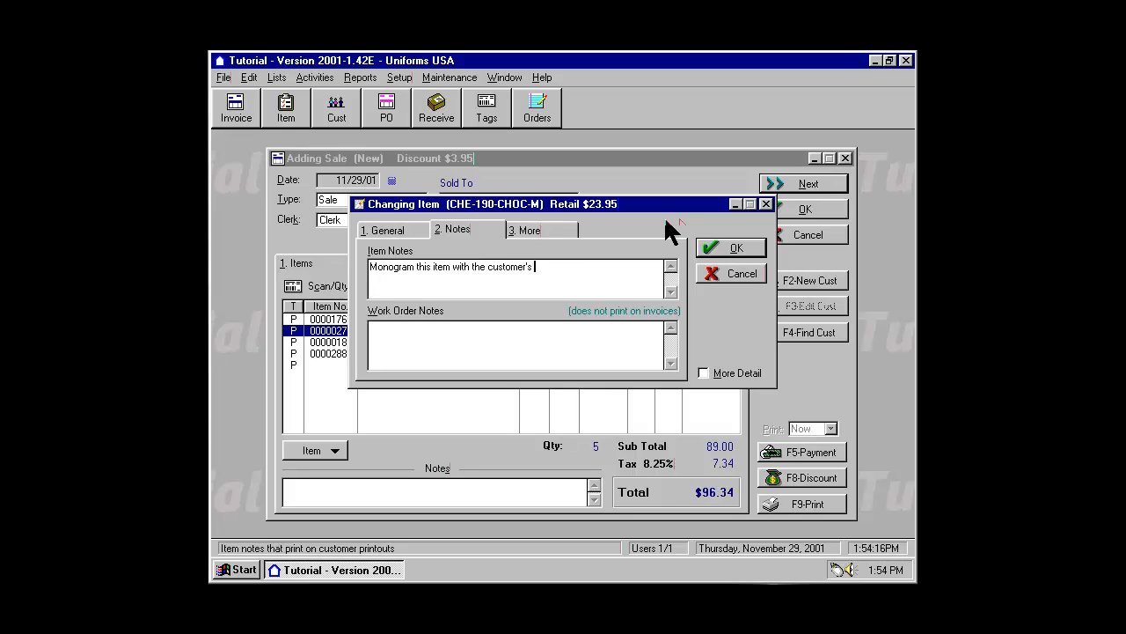
pyautogui.write('name')
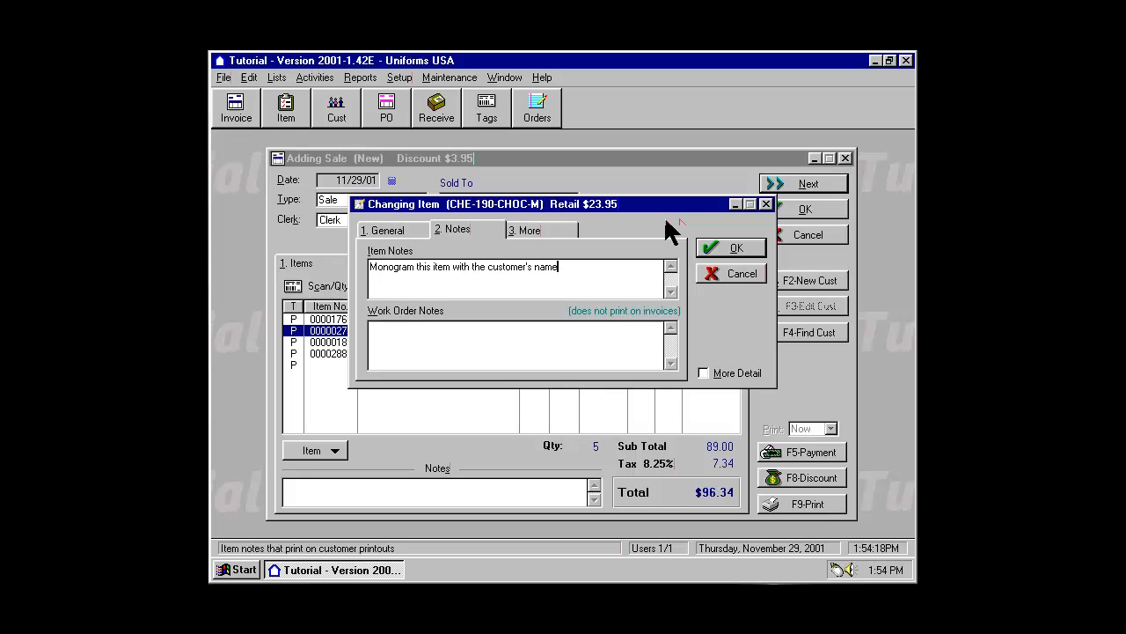
pyautogui.click(731, 246)
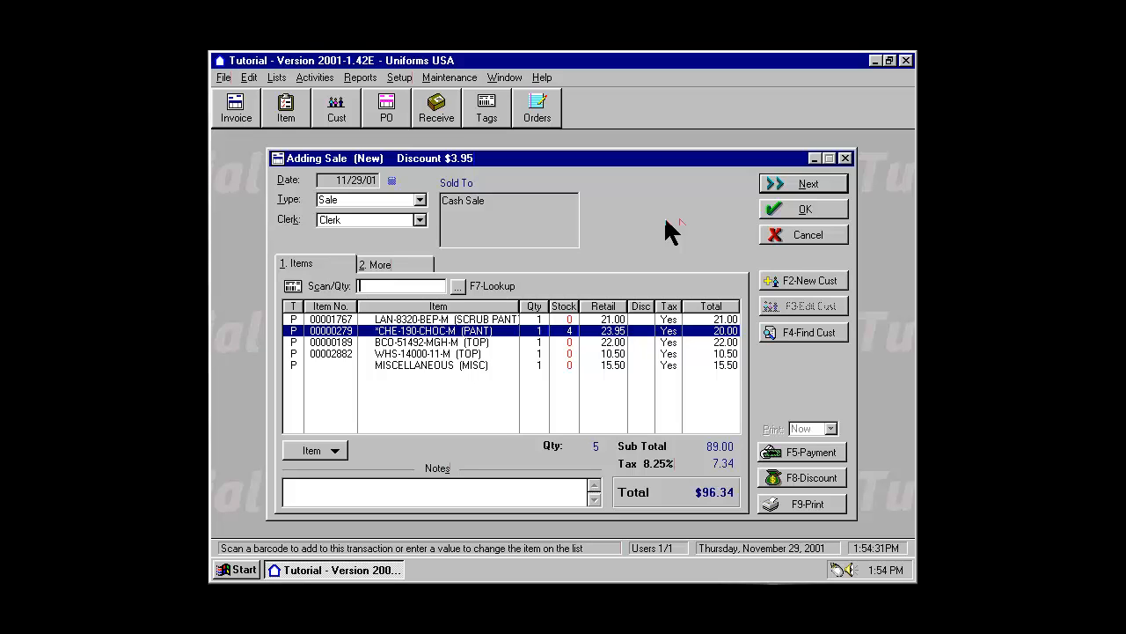
pyautogui.moveTo(673, 308)
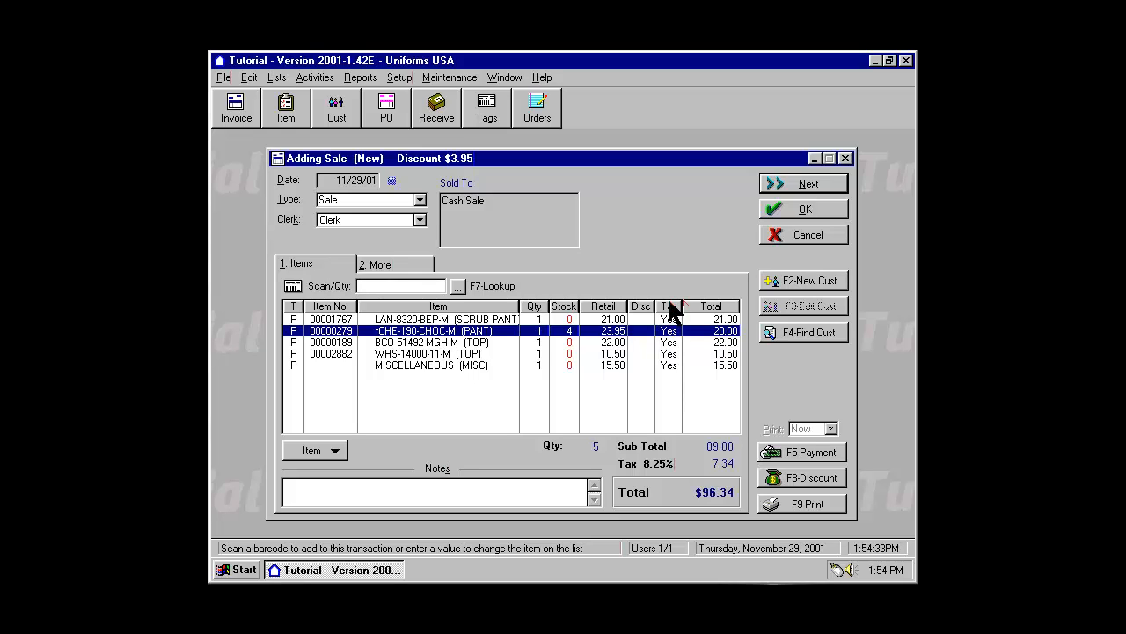
pyautogui.moveTo(673, 250)
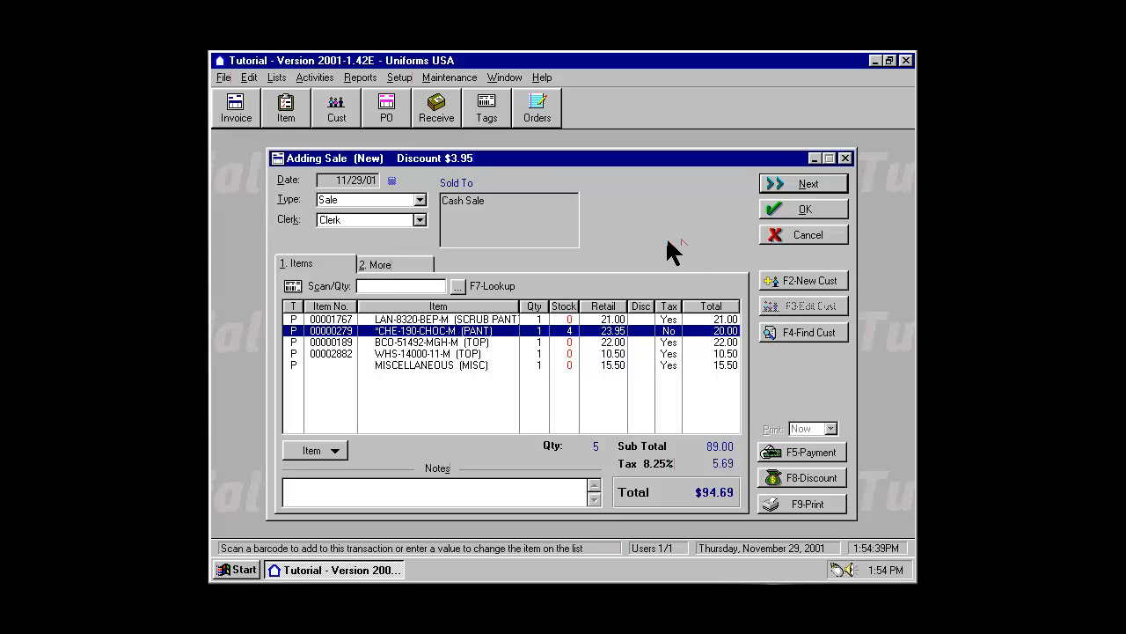
pyautogui.write('T')
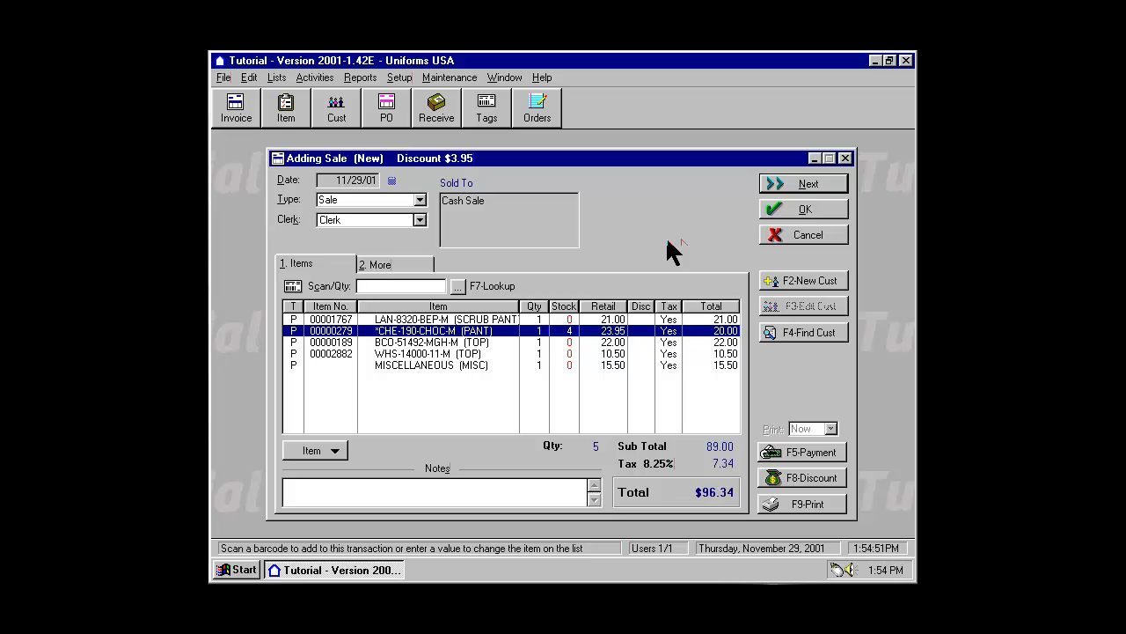
pyautogui.write('TA')
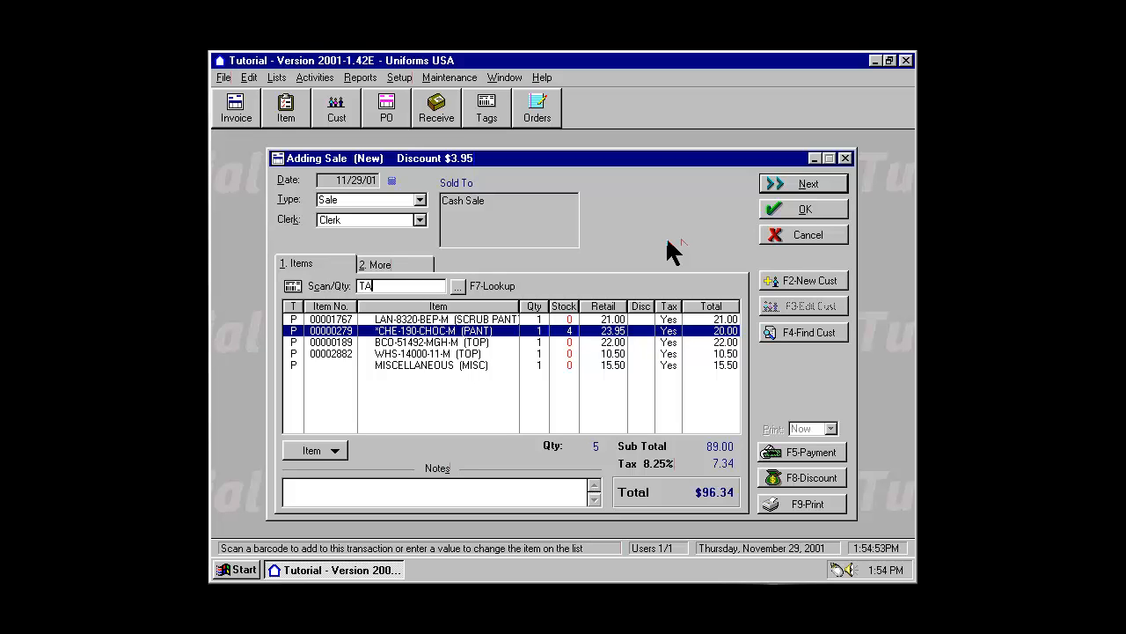
pyautogui.press('backspace')
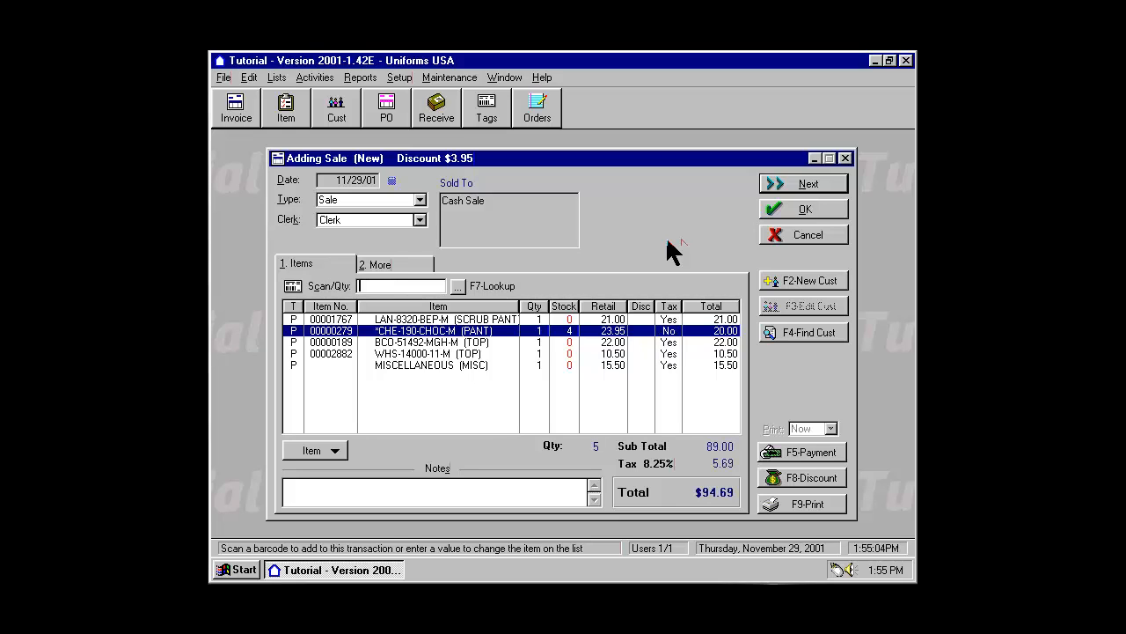
pyautogui.click(669, 331)
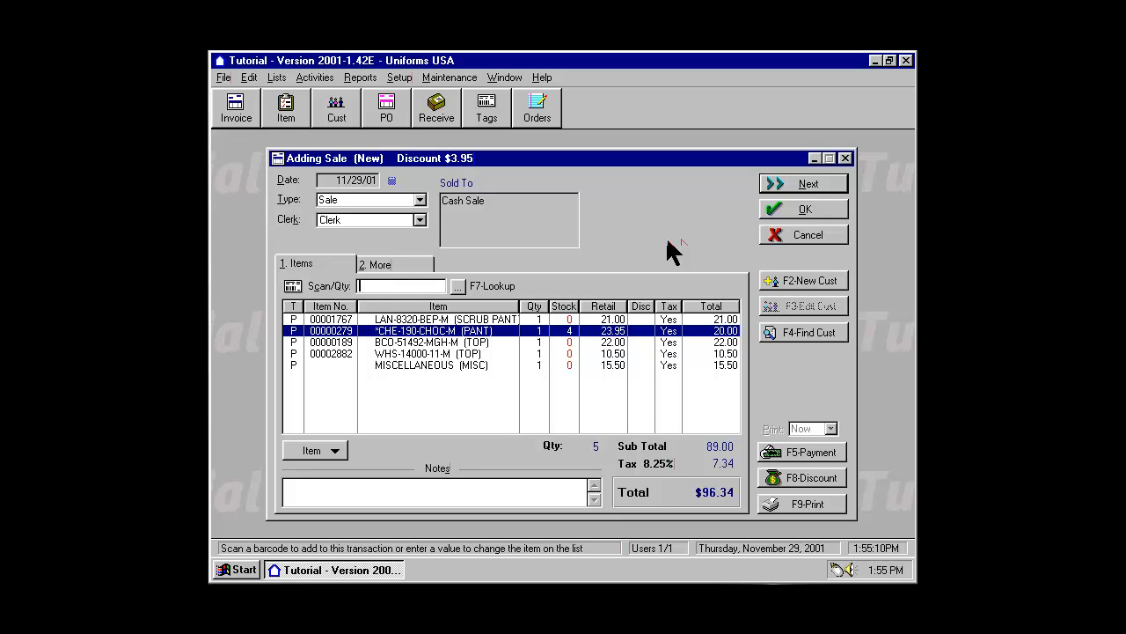
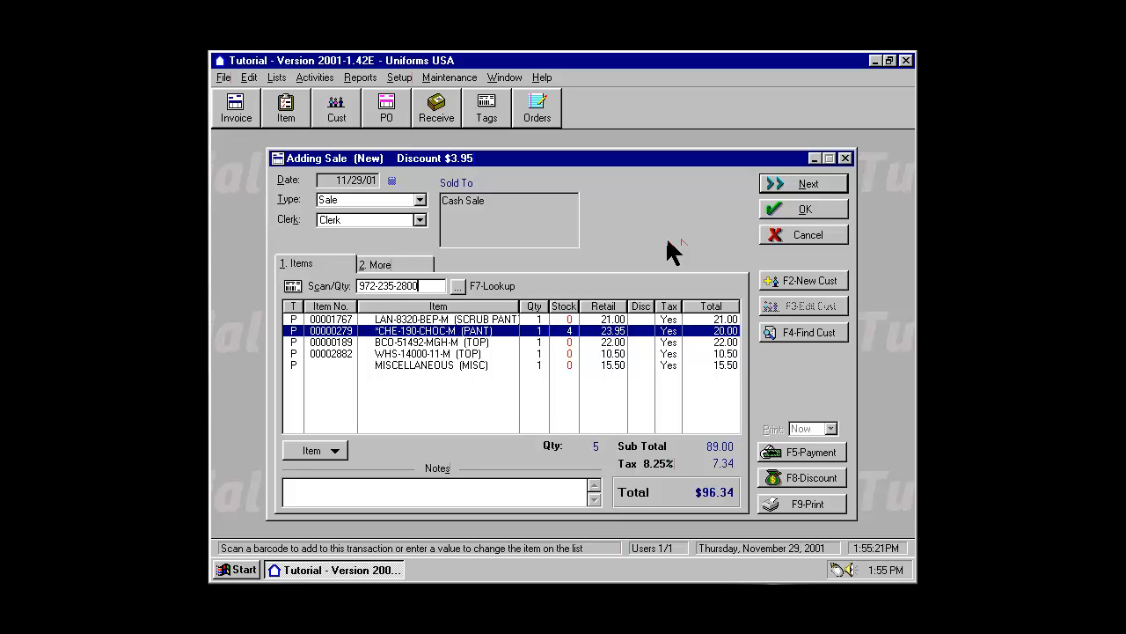
# Look up a customer by phone 972- and dismiss the Invalid Phone Number message.
pyautogui.press('Return')
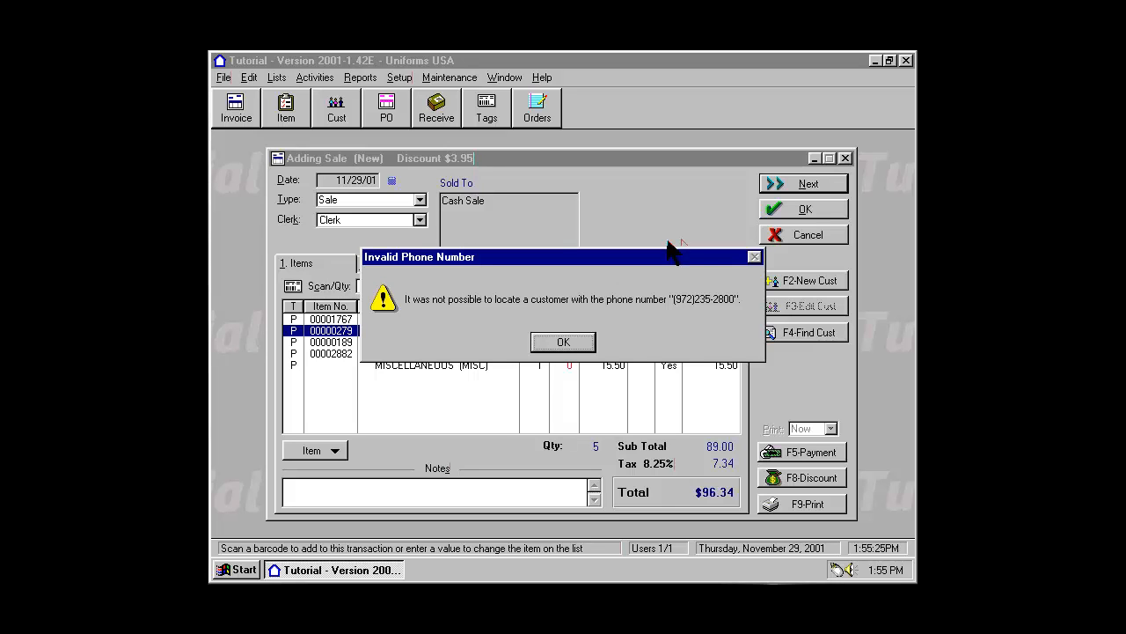
pyautogui.click(563, 342)
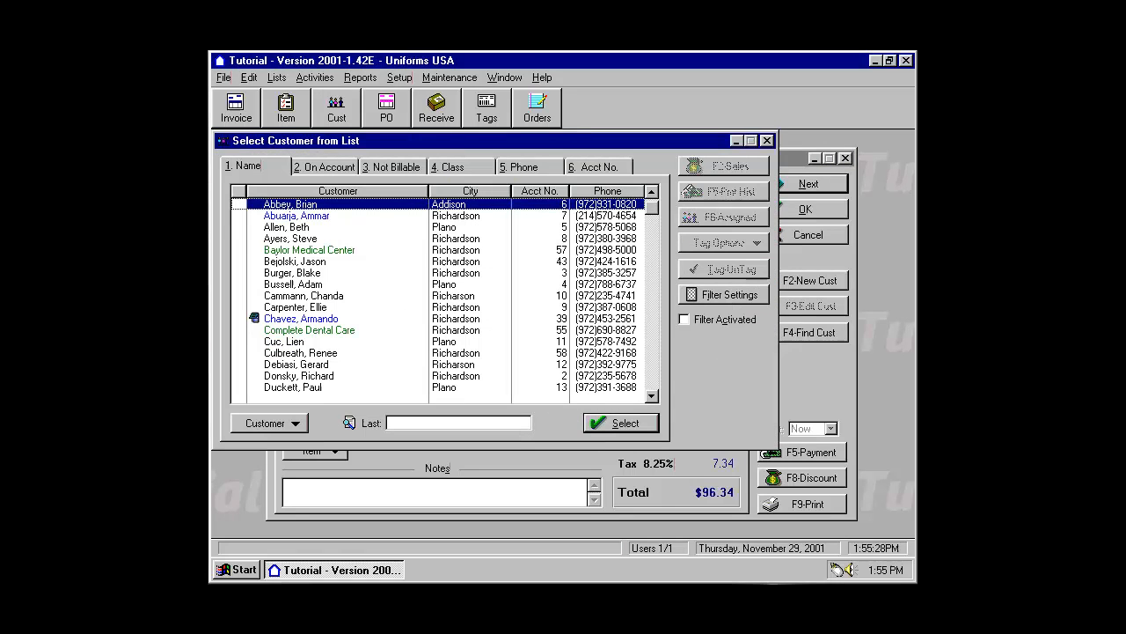
pyautogui.moveTo(673, 255)
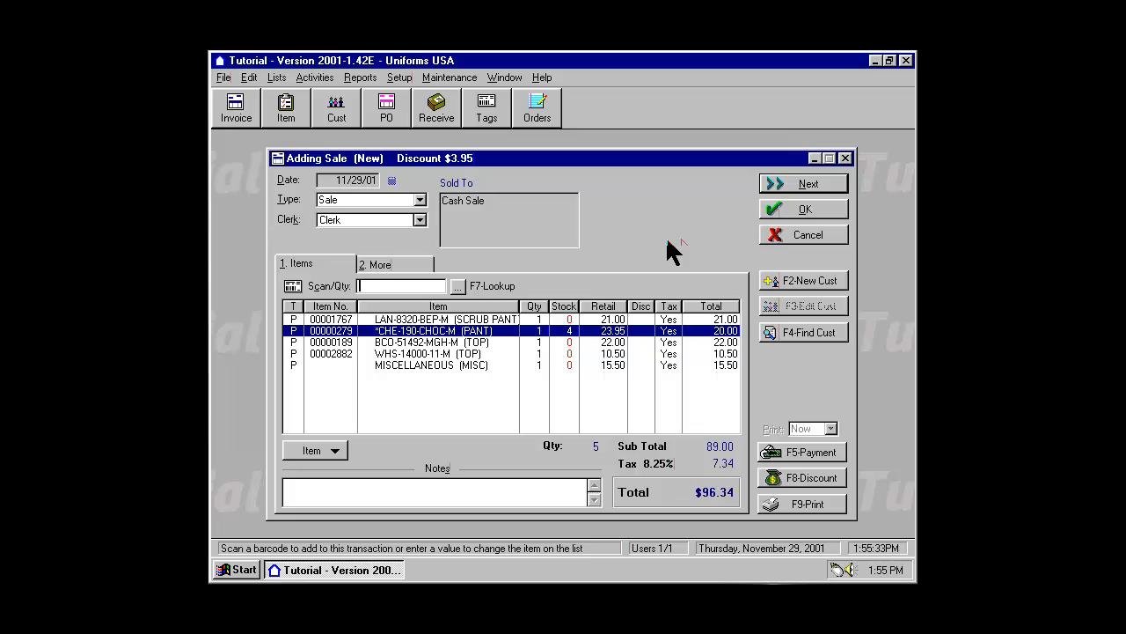
# Find customer JOHN and bill the sale to Complete Dental Care.
pyautogui.write('J')
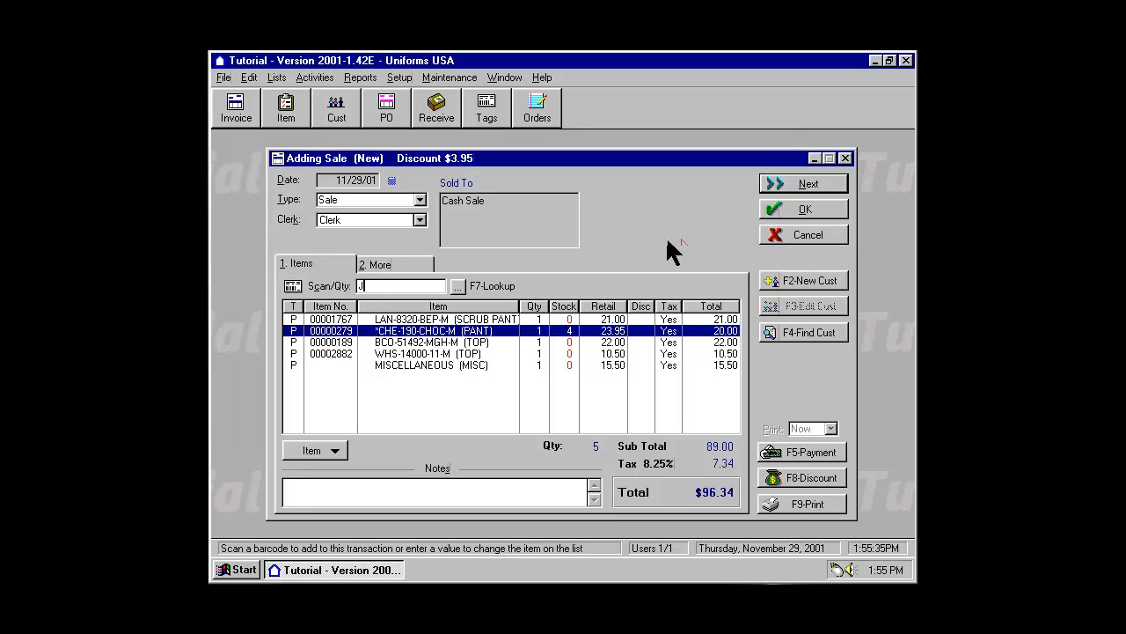
pyautogui.write('OH')
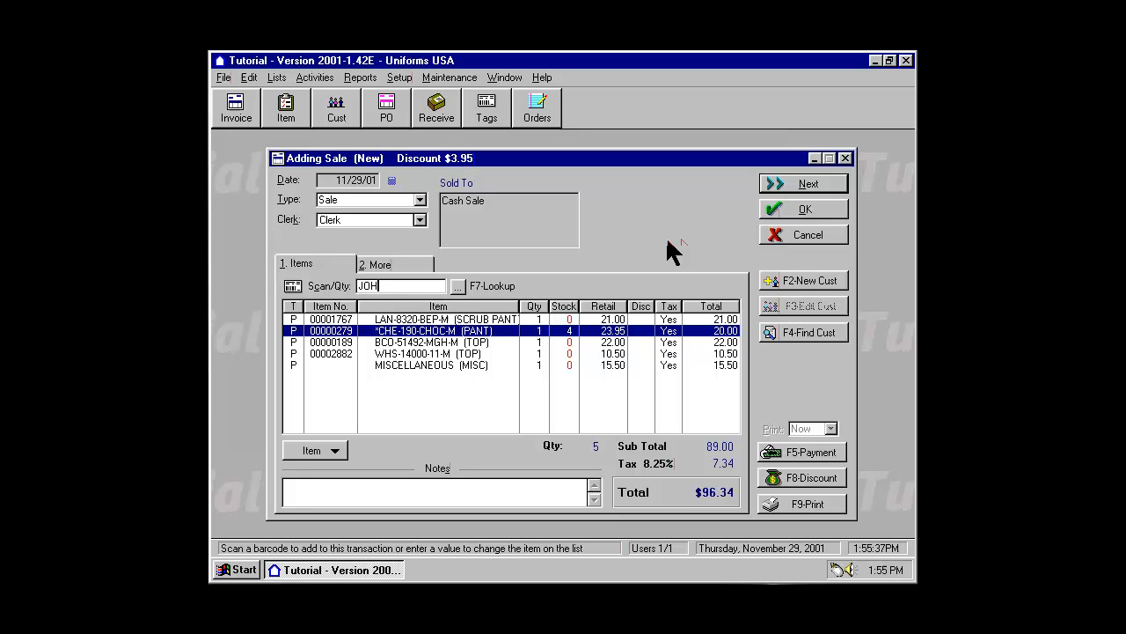
pyautogui.write('N')
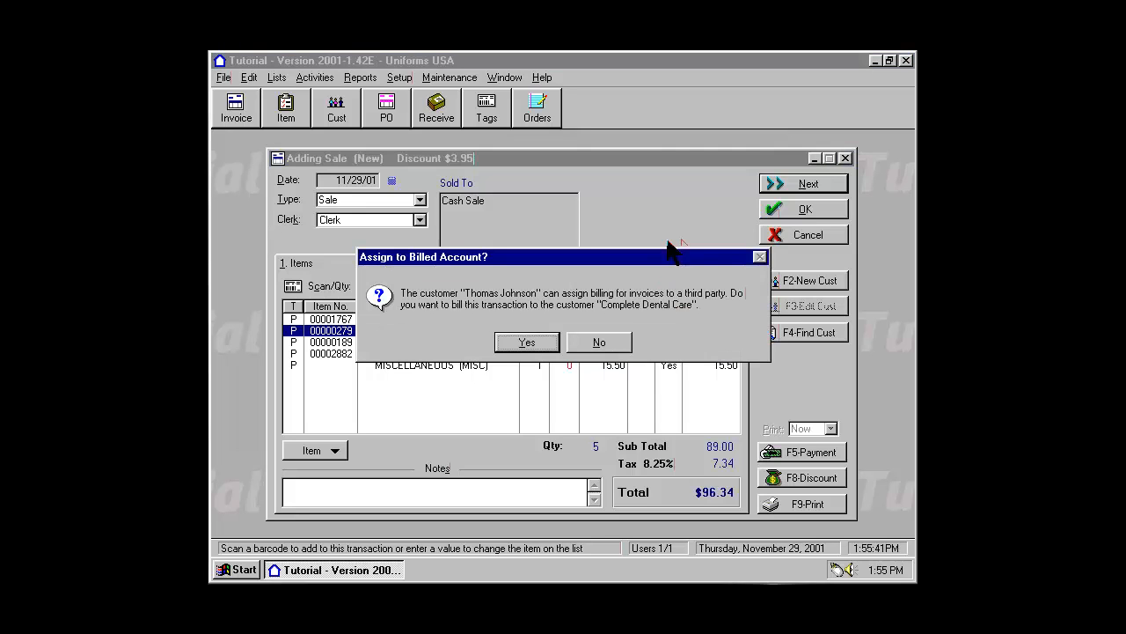
pyautogui.click(527, 341)
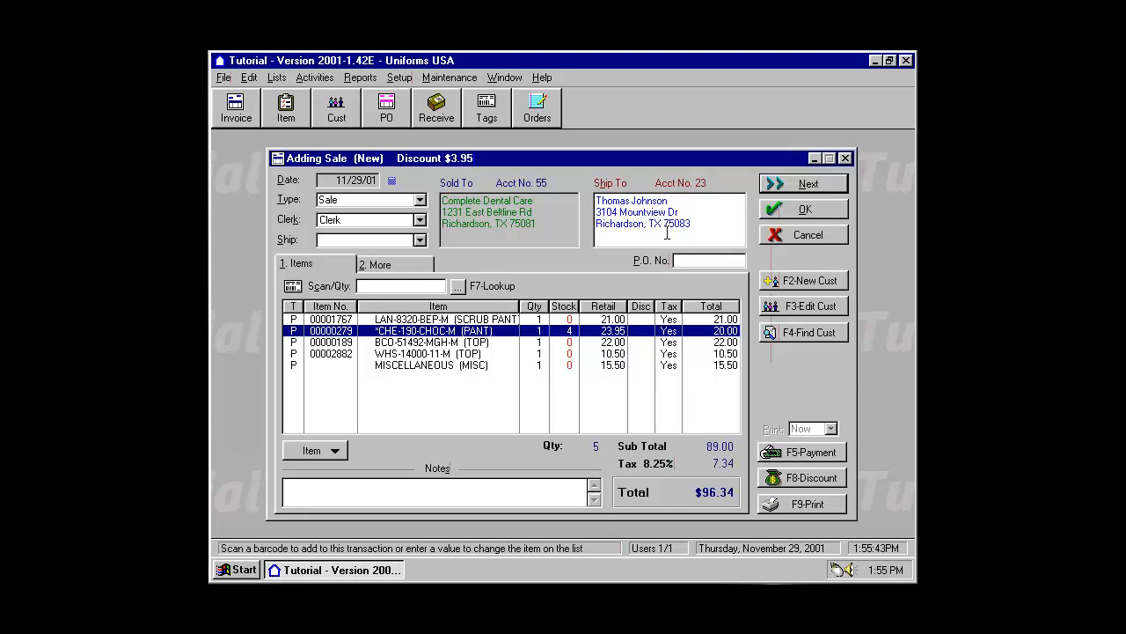